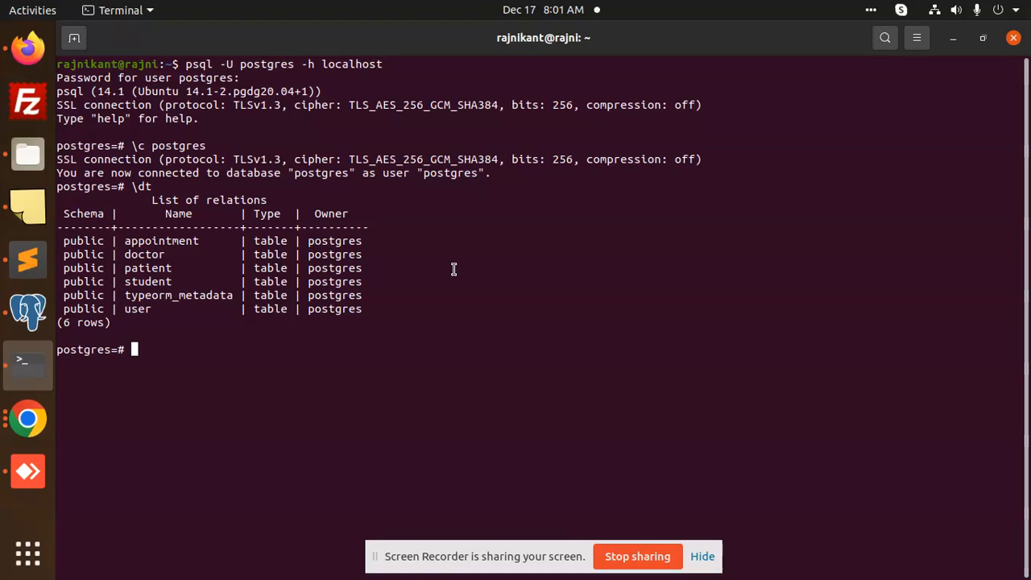
Enter the line 'SELECT * FROM User' with no semicolon, fixing a stray ampersand.
{"action": "type", "text": "Sele"}
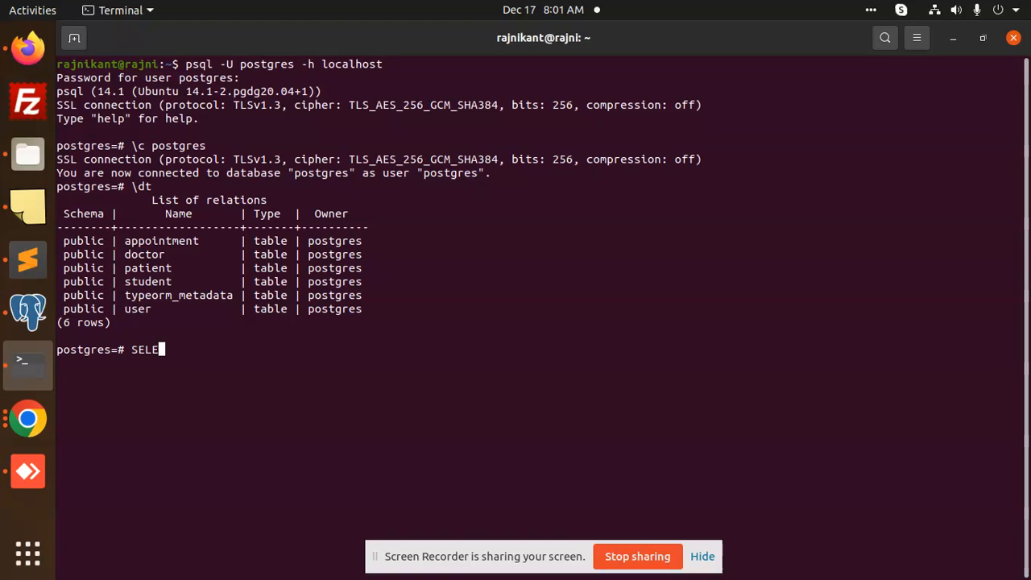
{"action": "type", "text": "CT &"}
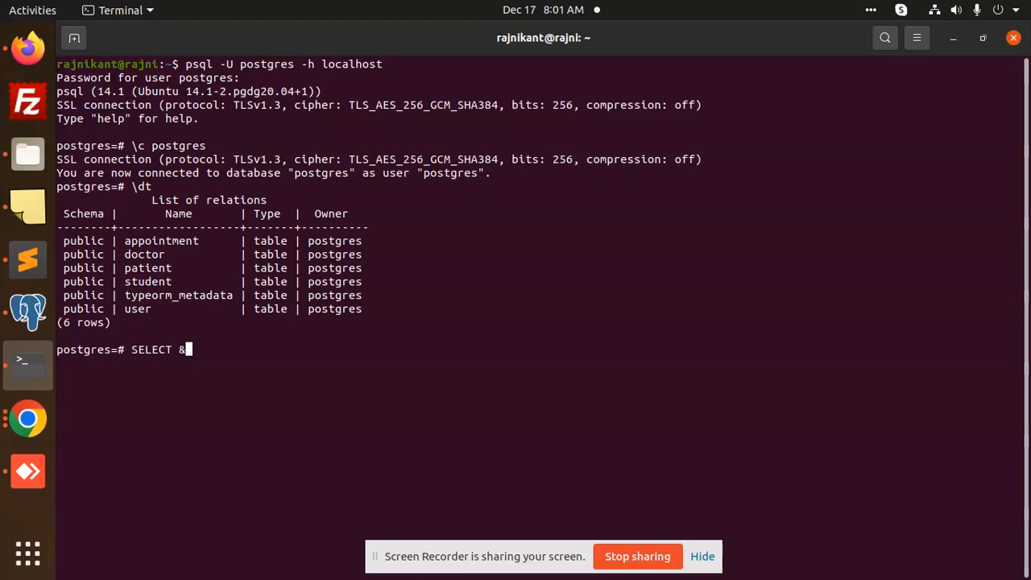
{"action": "key", "text": "Backspace"}
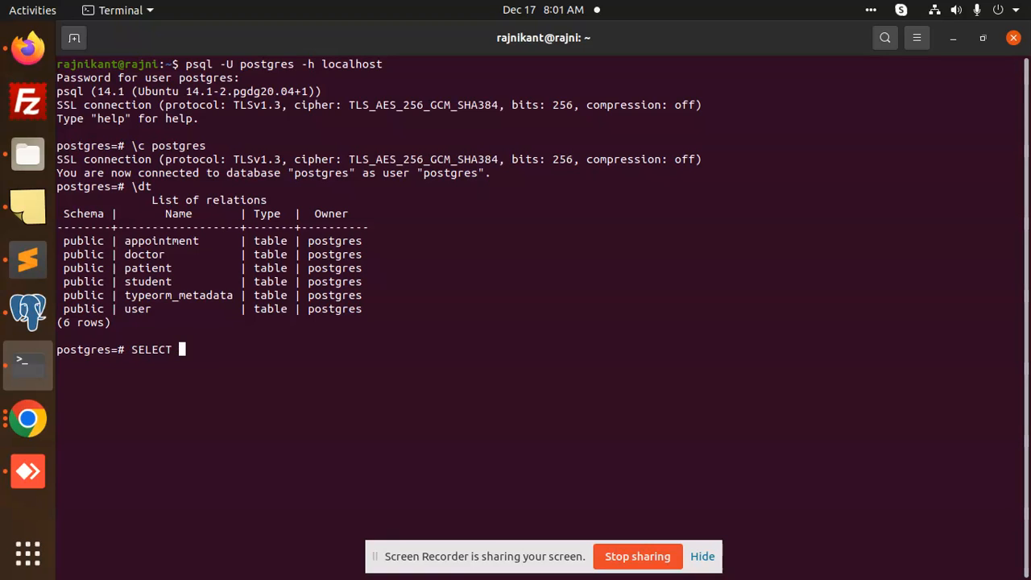
{"action": "type", "text": "*"}
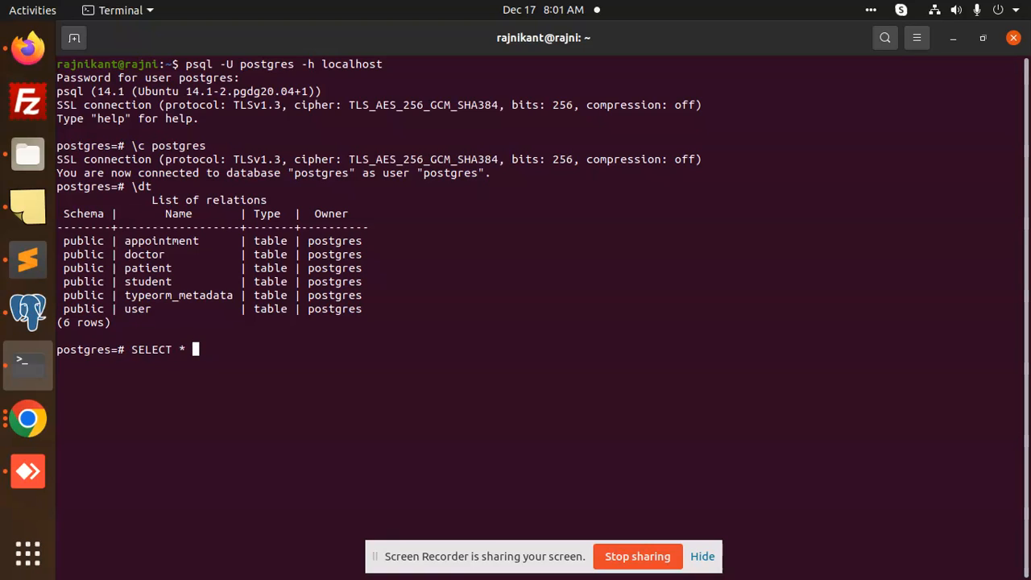
{"action": "type", "text": "FROM"}
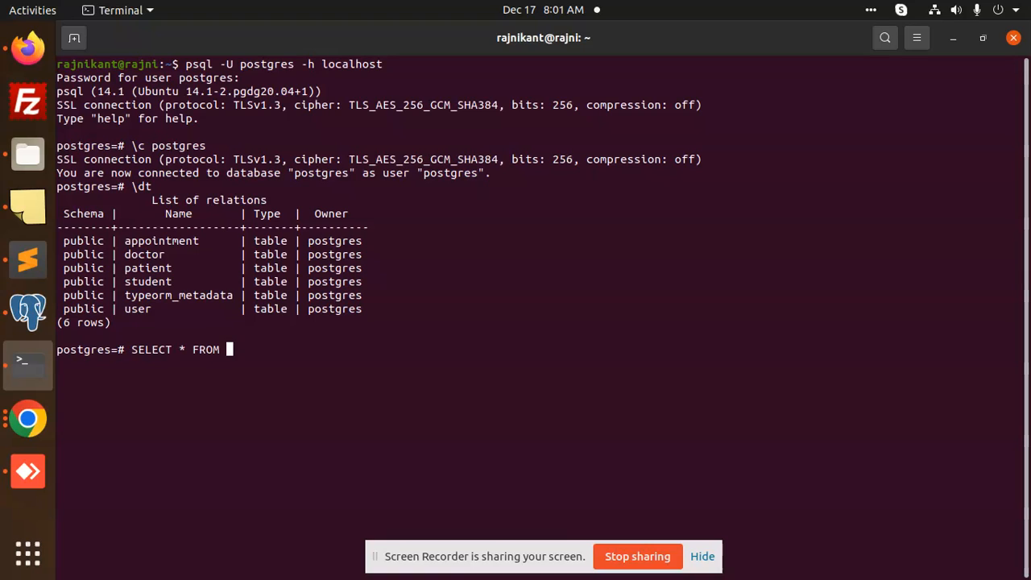
{"action": "type", "text": "U"}
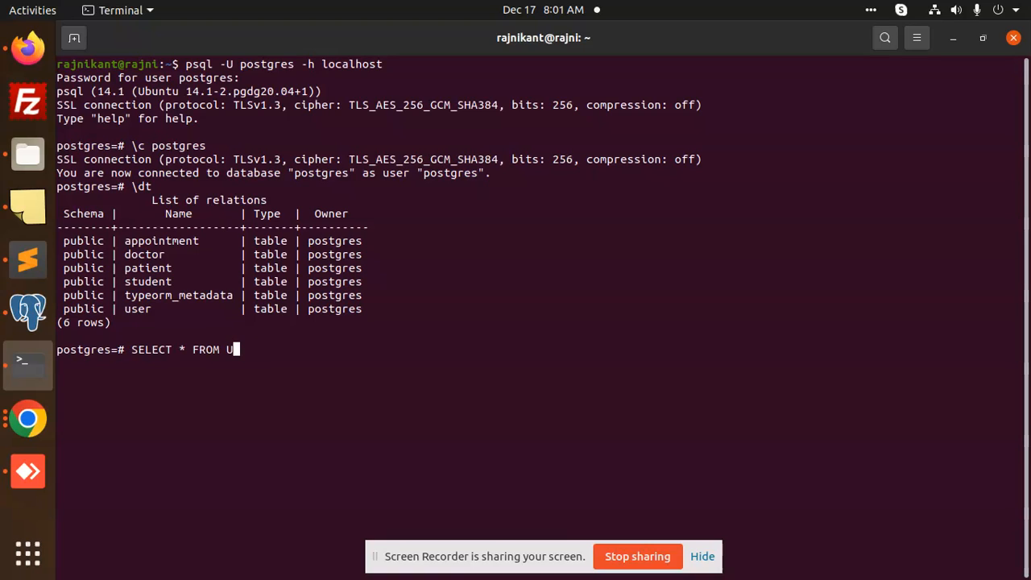
{"action": "type", "text": "ser"}
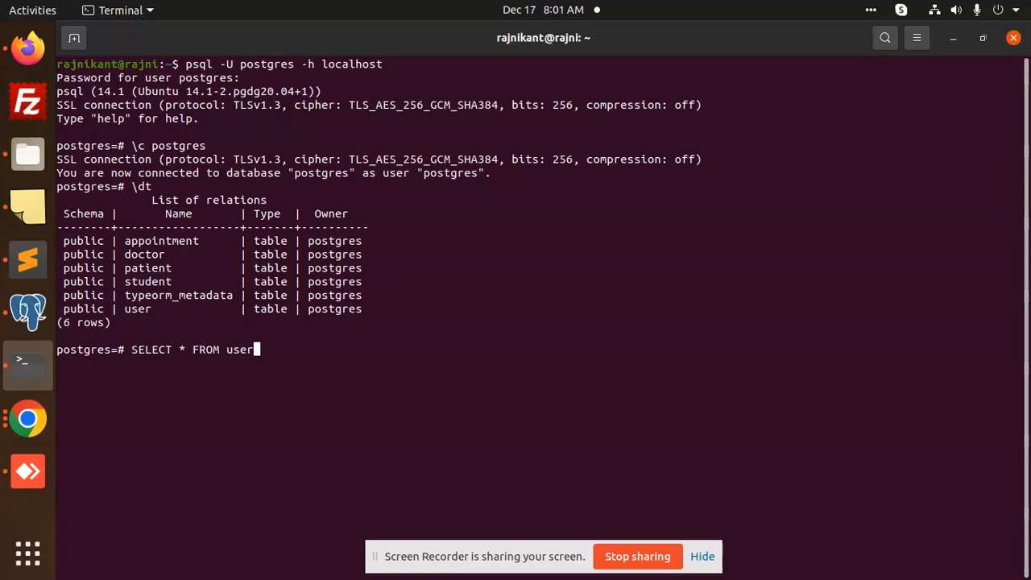
{"action": "key", "text": "Return"}
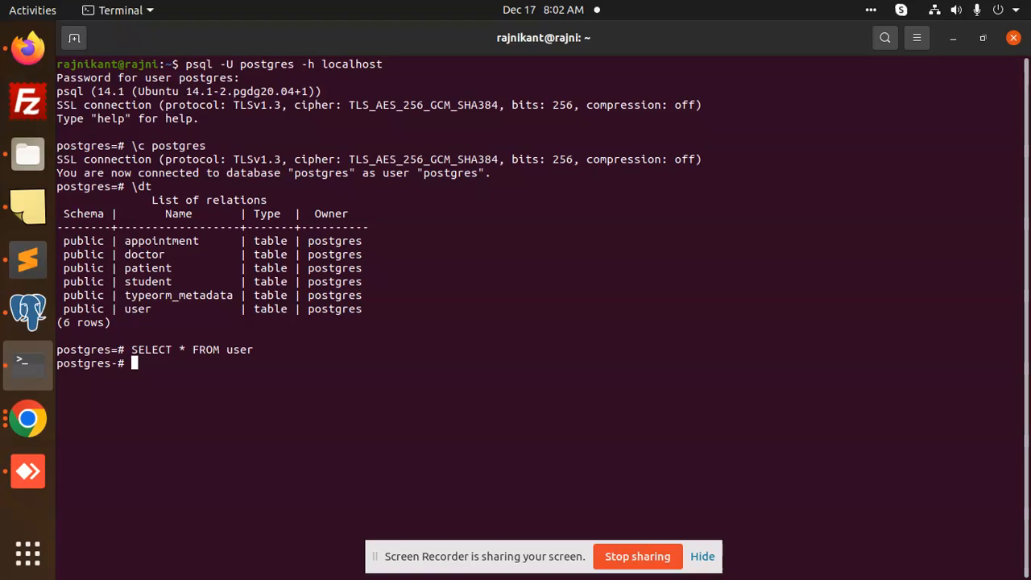
Add a second unterminated line 'SELECT * FROM public.user', correcting the mistyped 'fr'.
{"action": "type", "text": "Se"}
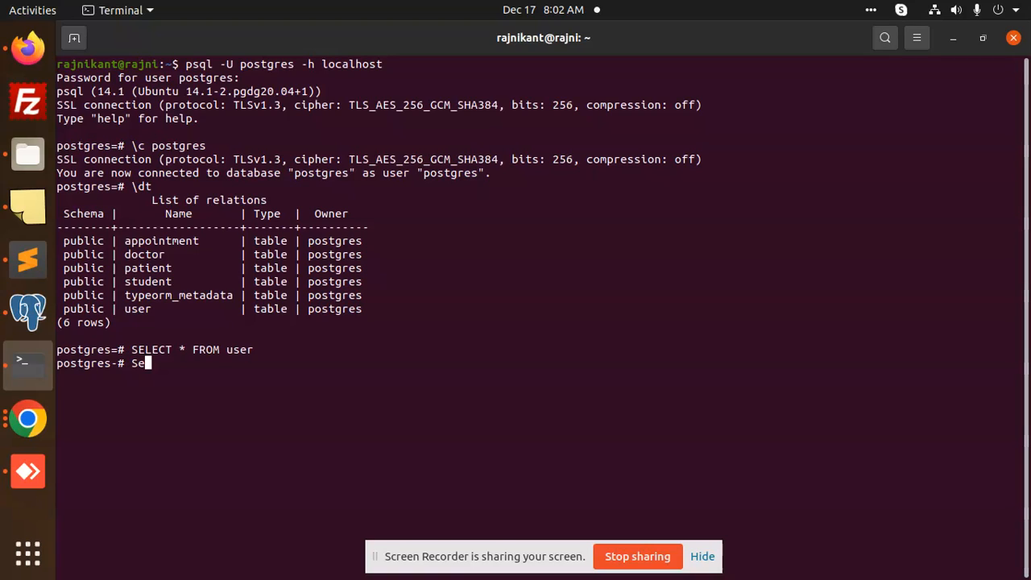
{"action": "type", "text": "LECT"}
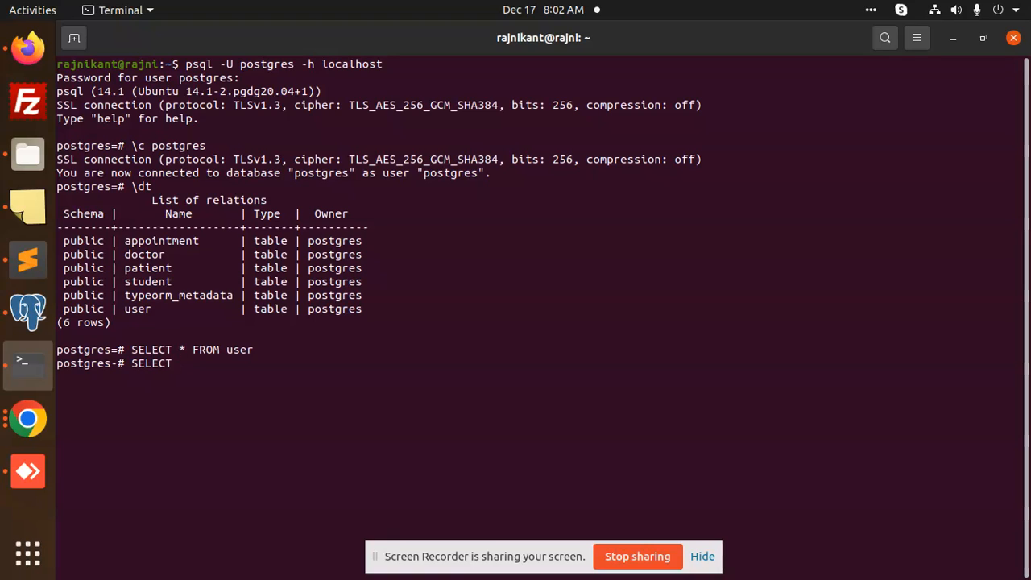
{"action": "type", "text": "*"}
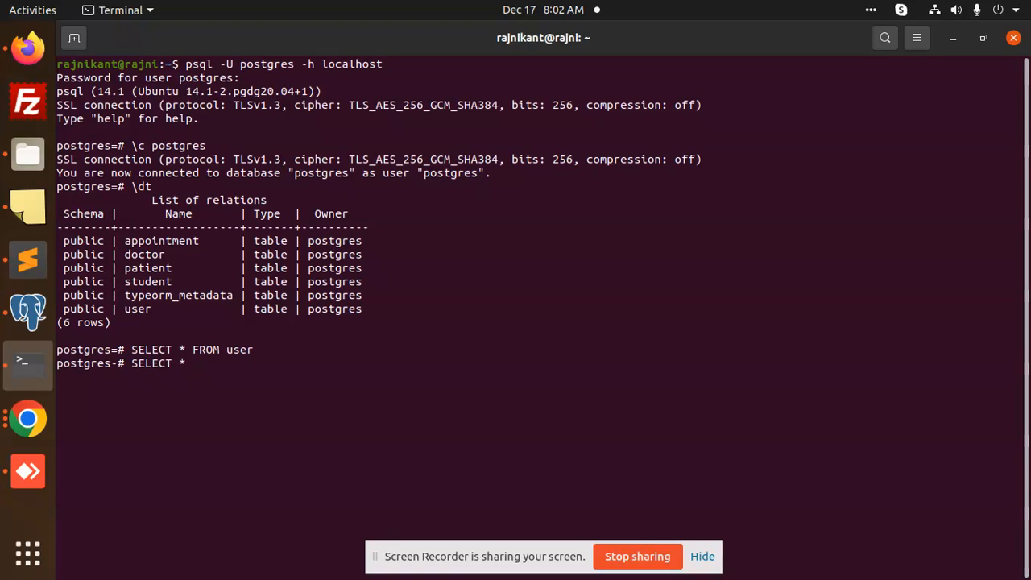
{"action": "type", "text": "fr"}
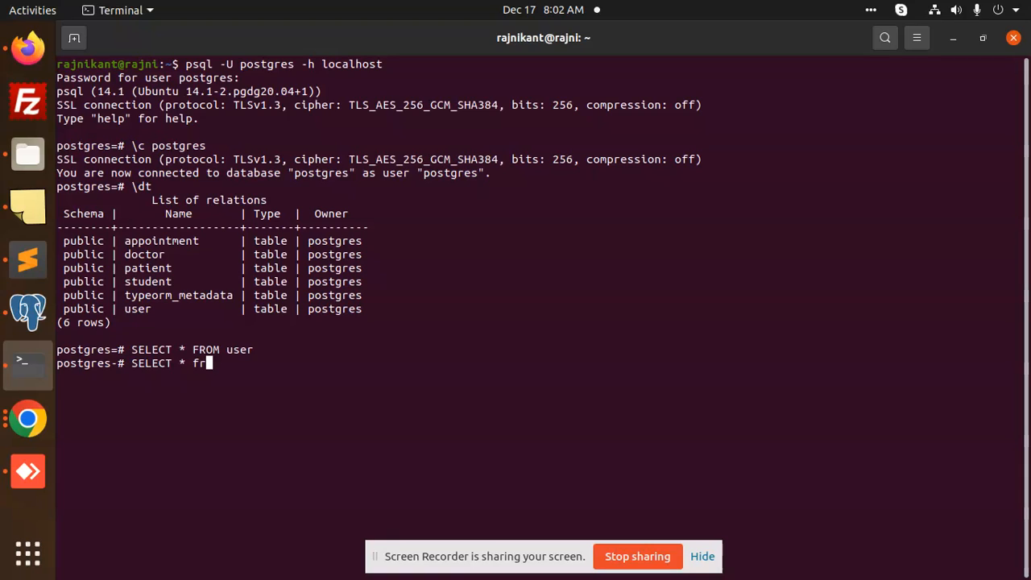
{"action": "key", "text": "BackSpace"}
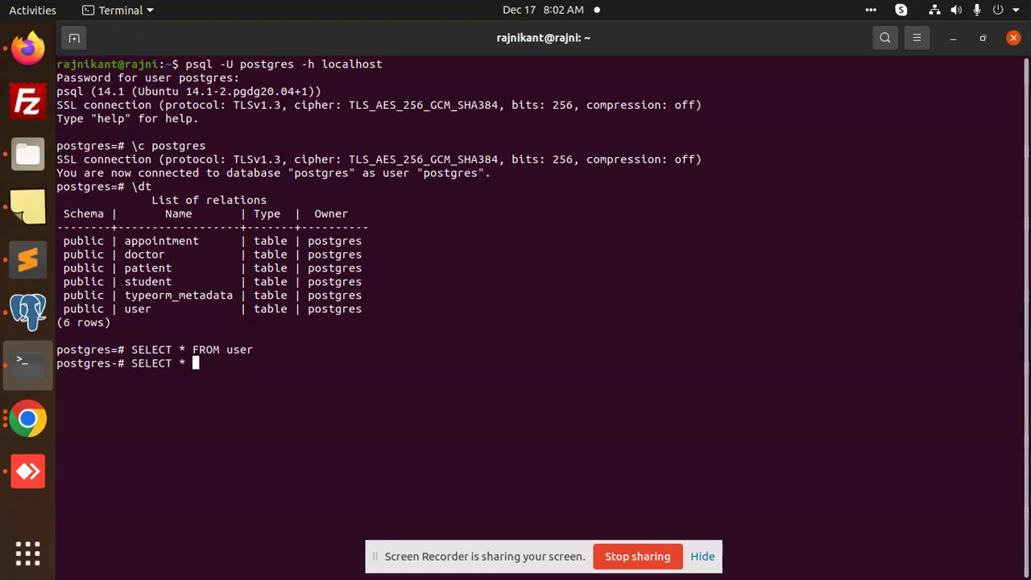
{"action": "type", "text": "FROM"}
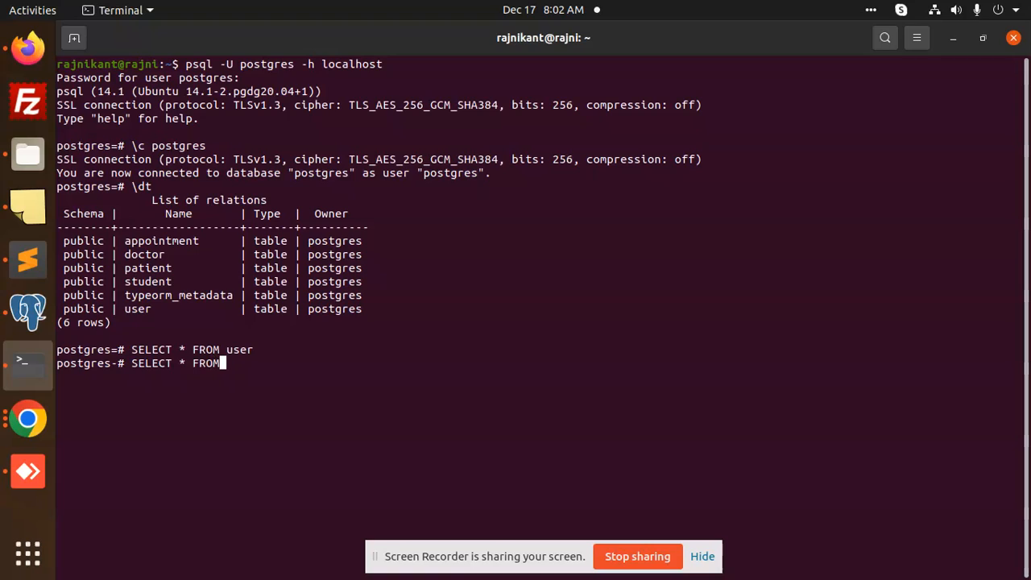
{"action": "type", "text": "p"}
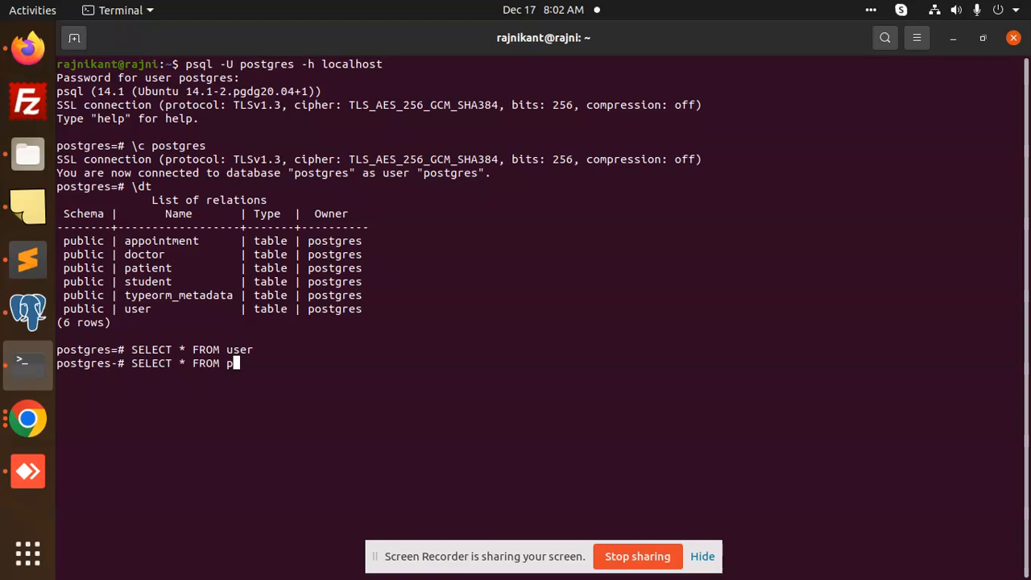
{"action": "type", "text": "ubli"}
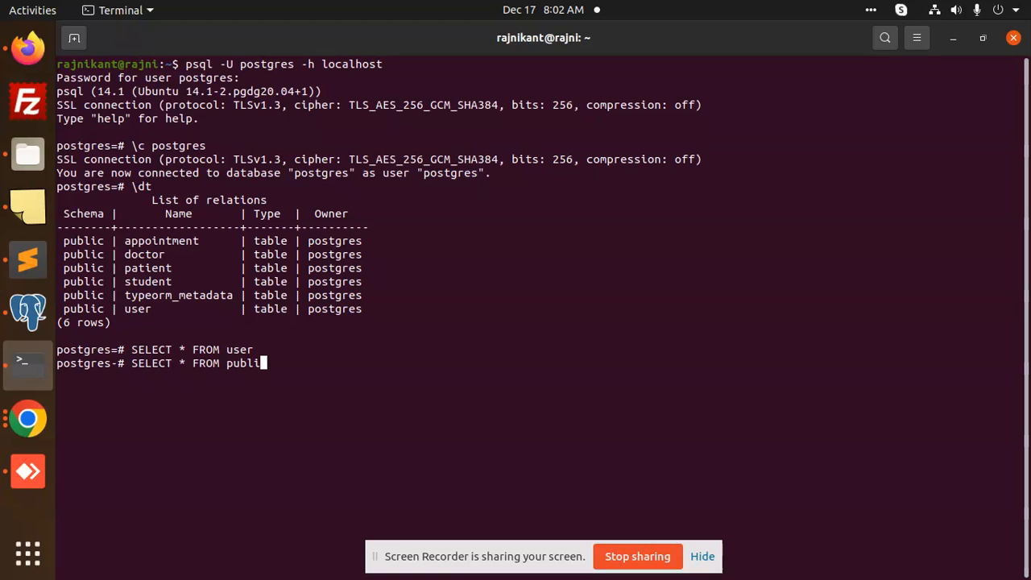
{"action": "type", "text": "c.user"}
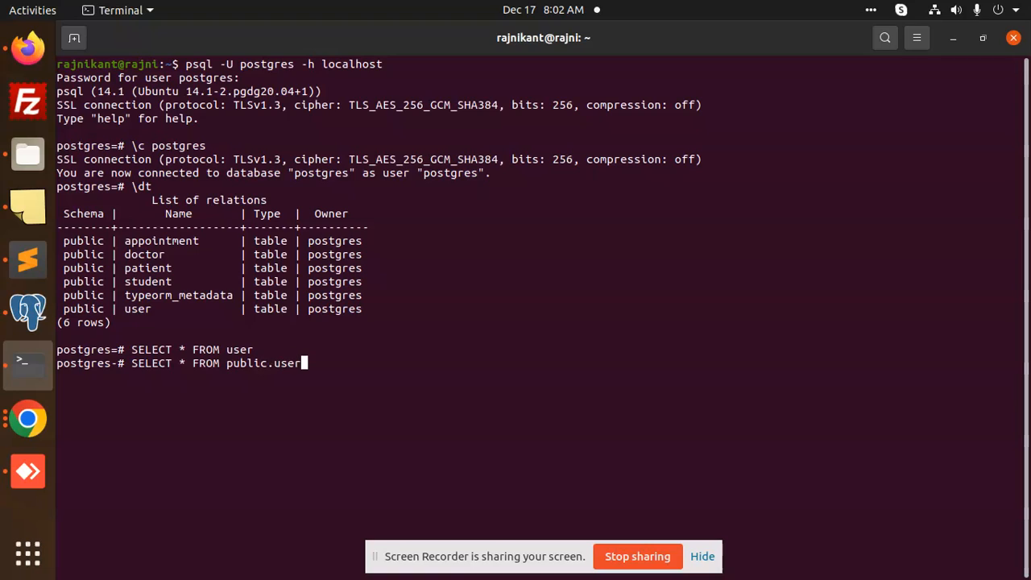
{"action": "key", "text": "Return"}
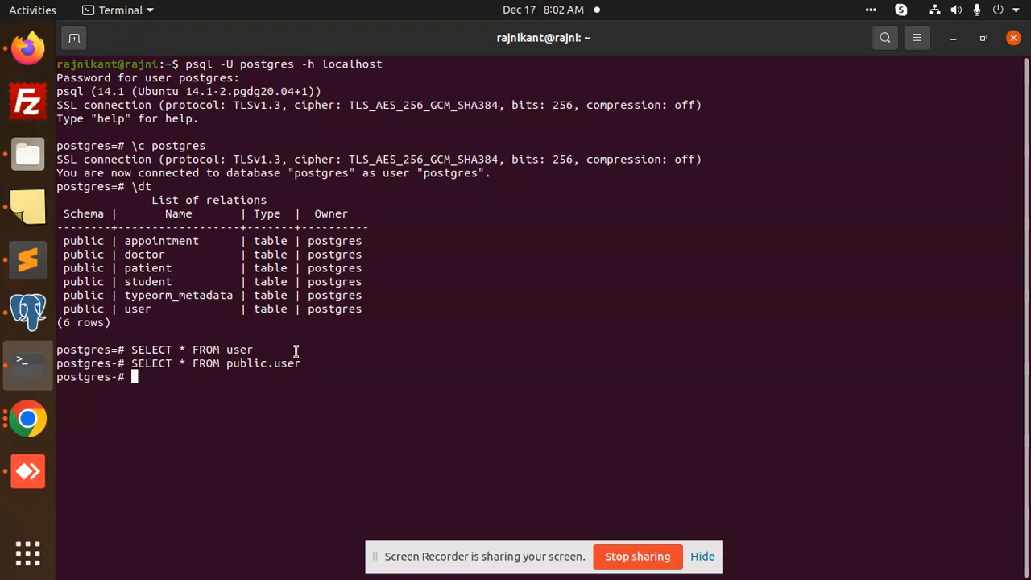
{"action": "mouse_move", "coordinate": [27, 312]}
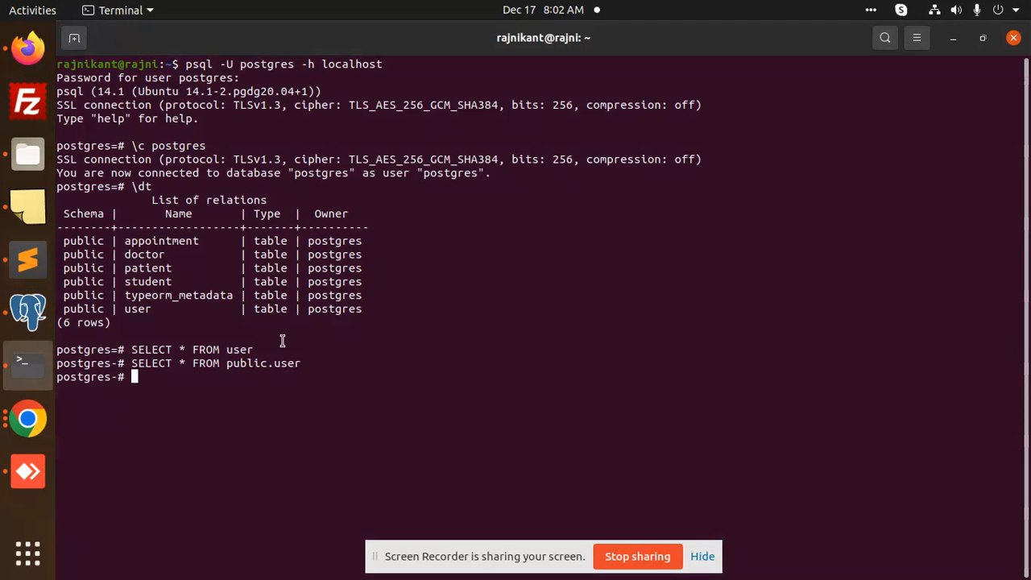
{"action": "mouse_move", "coordinate": [158, 377]}
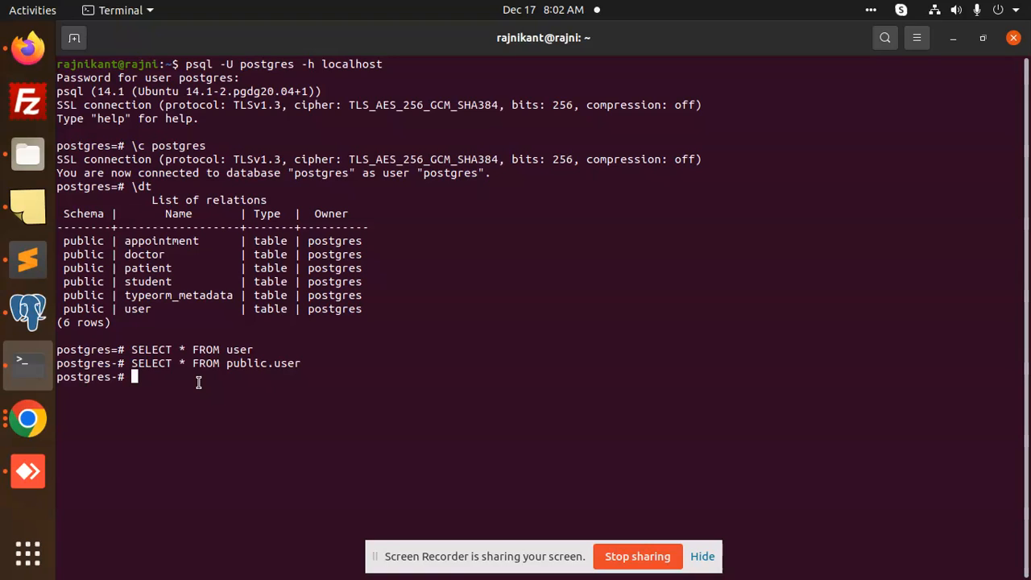
Terminate with 'SELECT * FROM public.user;', get a syntax error, then rerun to list two rows.
{"action": "type", "text": "SELECT * FROM public.user;"}
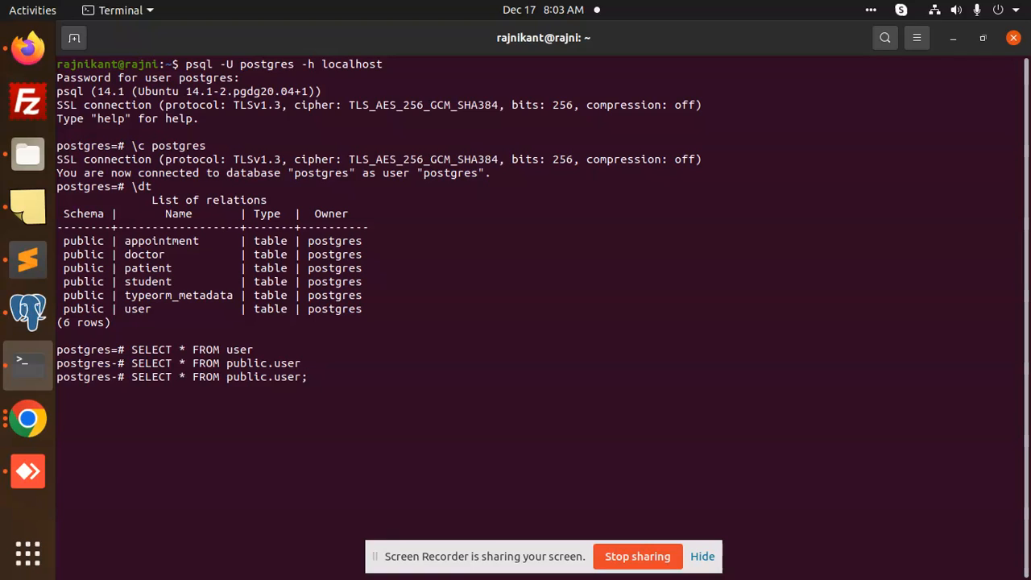
{"action": "key", "text": "Return"}
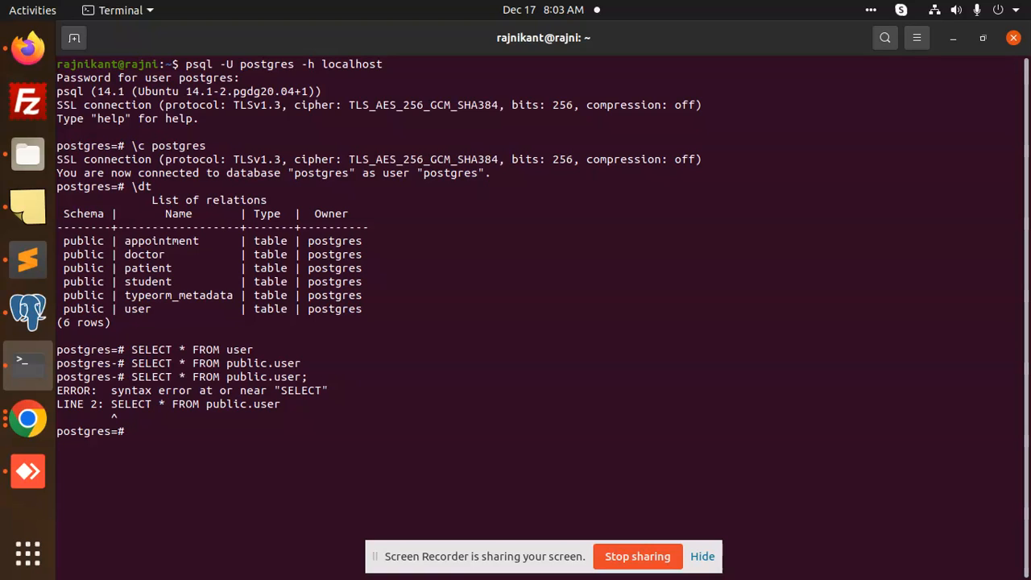
{"action": "type", "text": "\\q"}
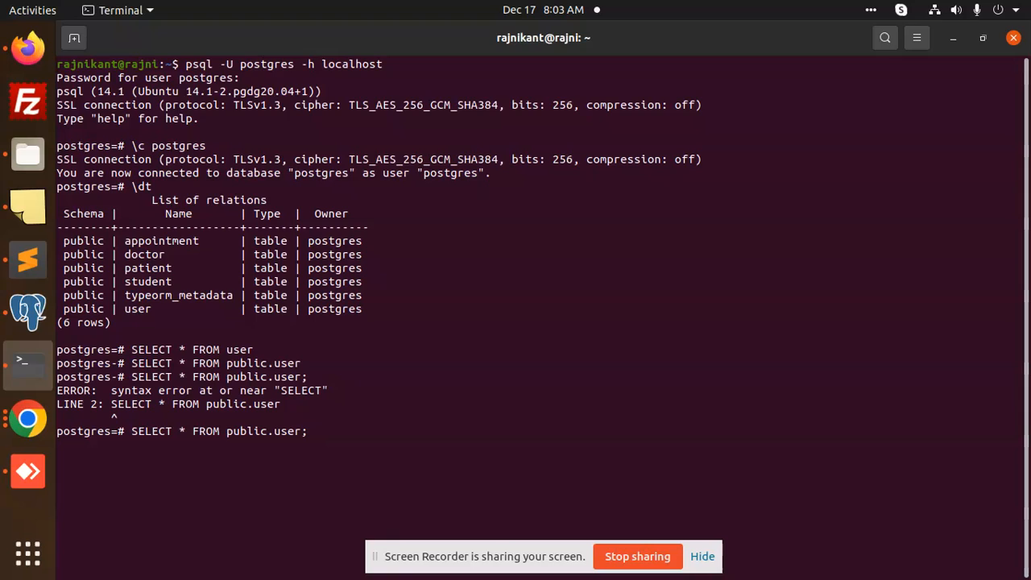
{"action": "key", "text": "Return"}
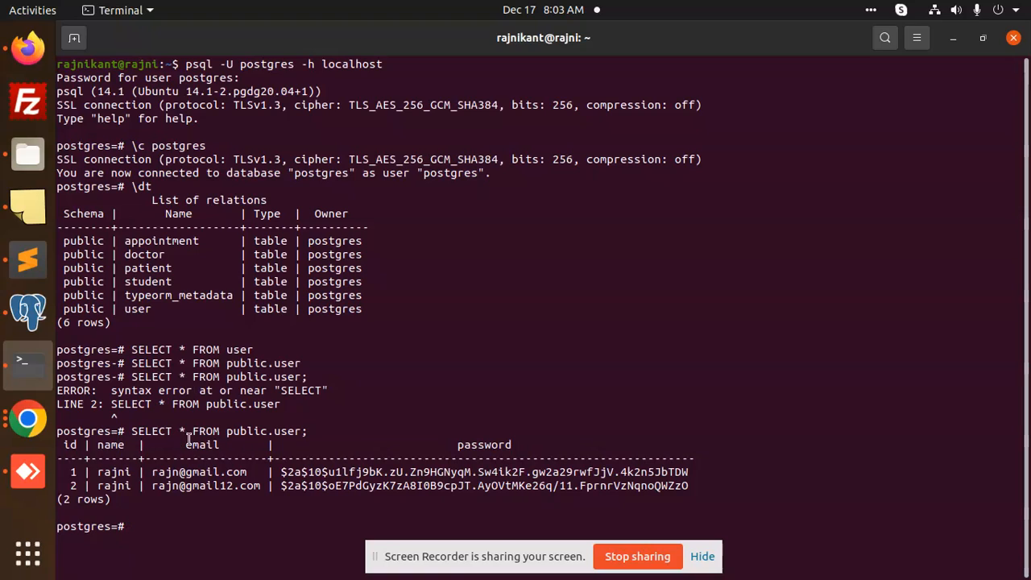
{"action": "mouse_move", "coordinate": [315, 442]}
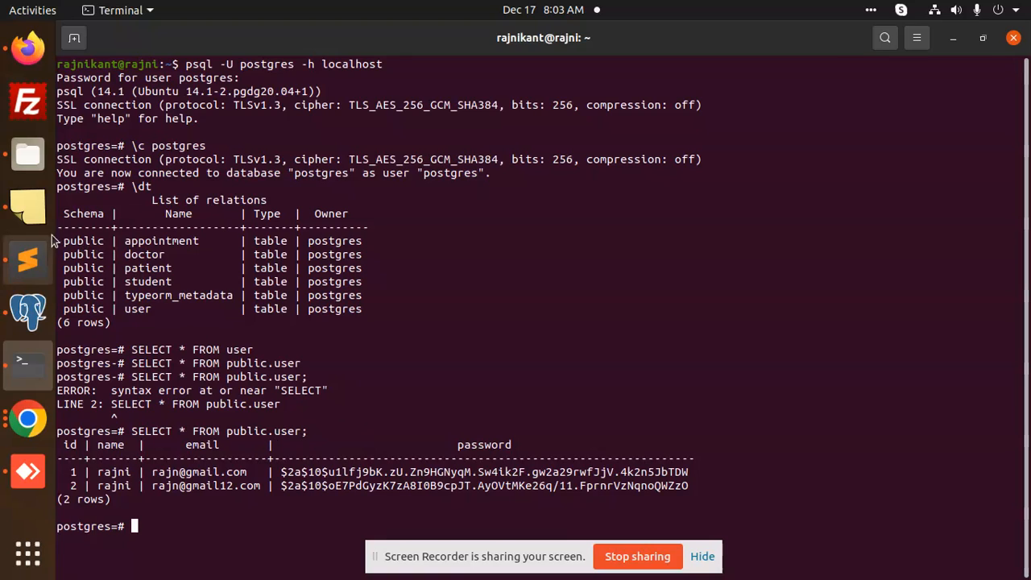
{"action": "mouse_move", "coordinate": [95, 286]}
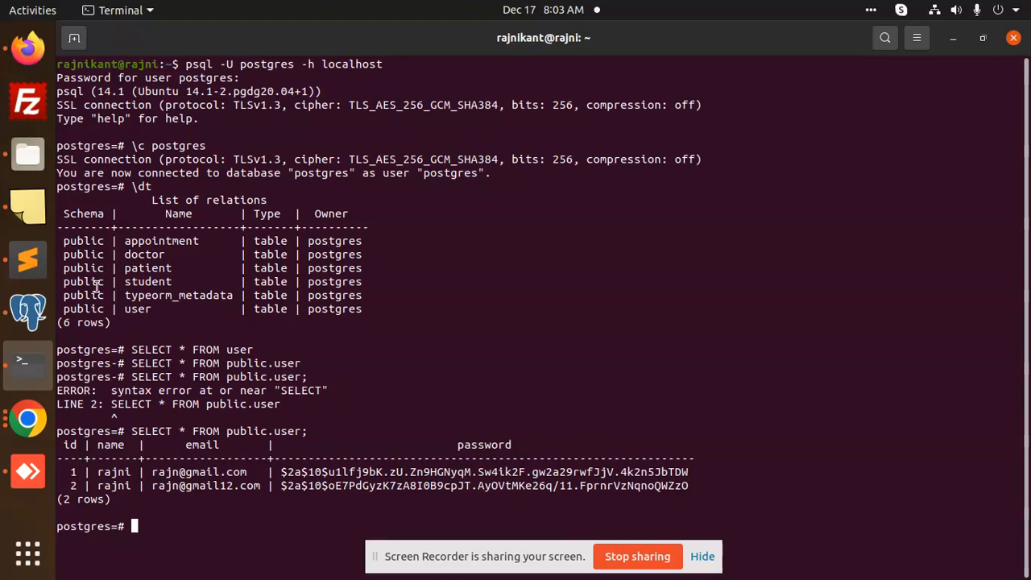
{"action": "mouse_move", "coordinate": [169, 438]}
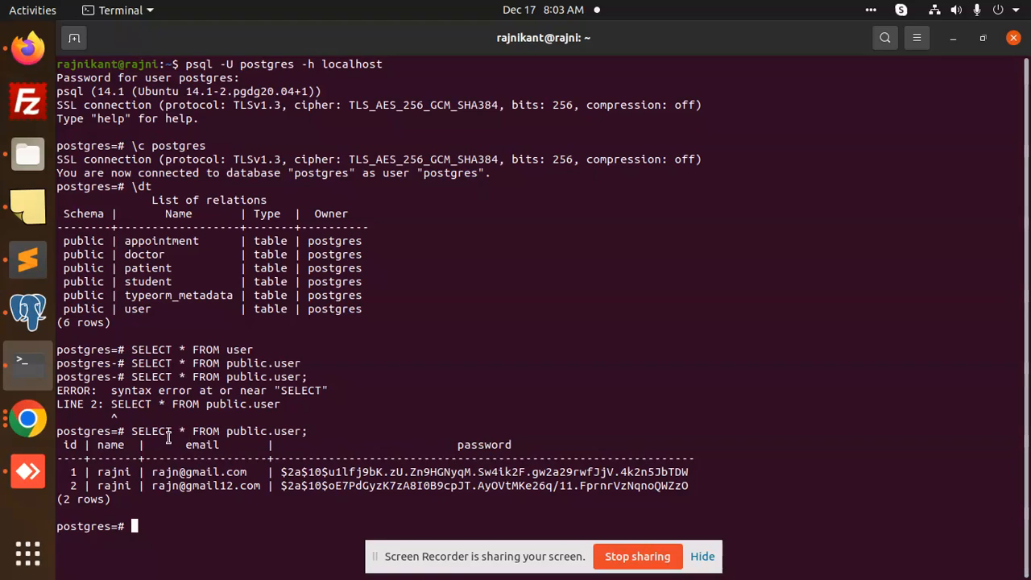
{"action": "mouse_move", "coordinate": [557, 401]}
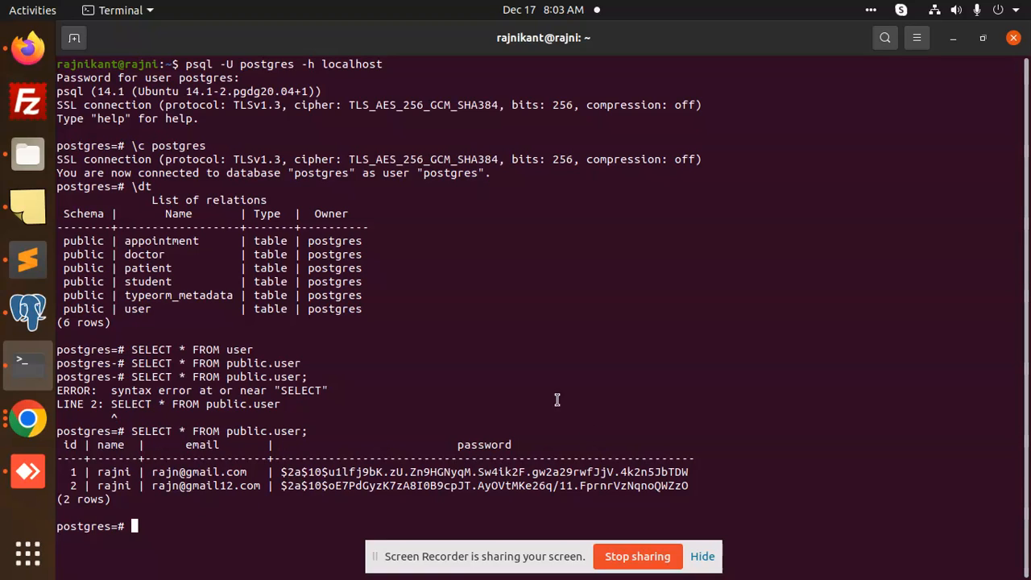
{"action": "mouse_move", "coordinate": [481, 487]}
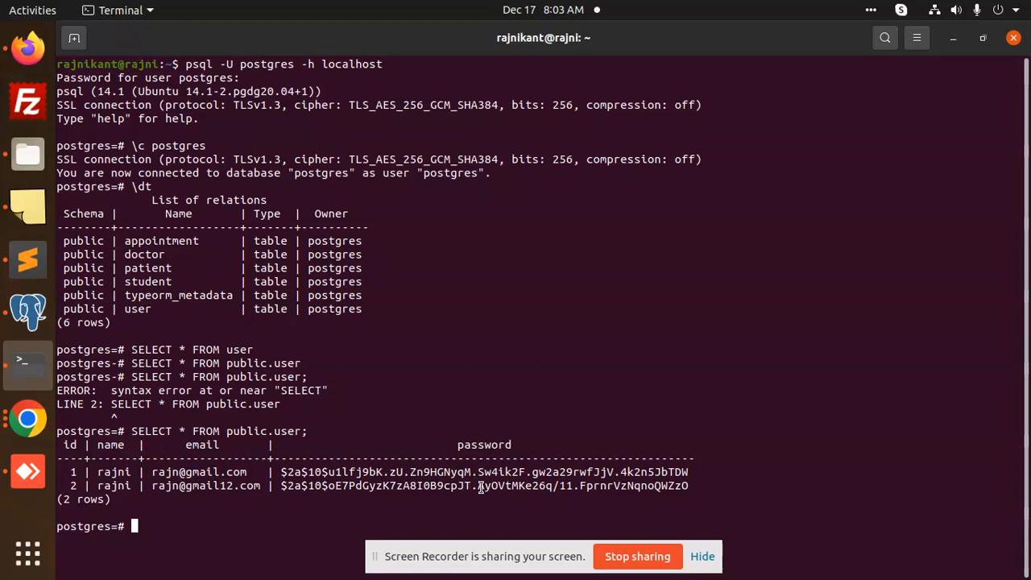